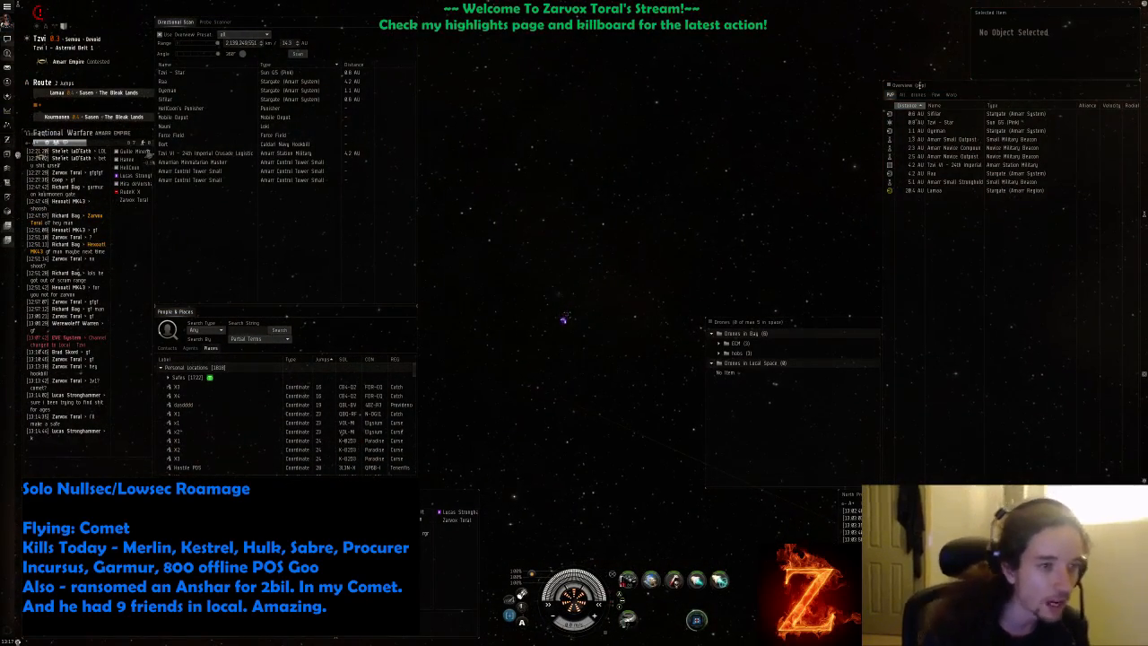
- Select the newly arrived ship near the Comet and begin locking it as a target
left_click(947, 114)
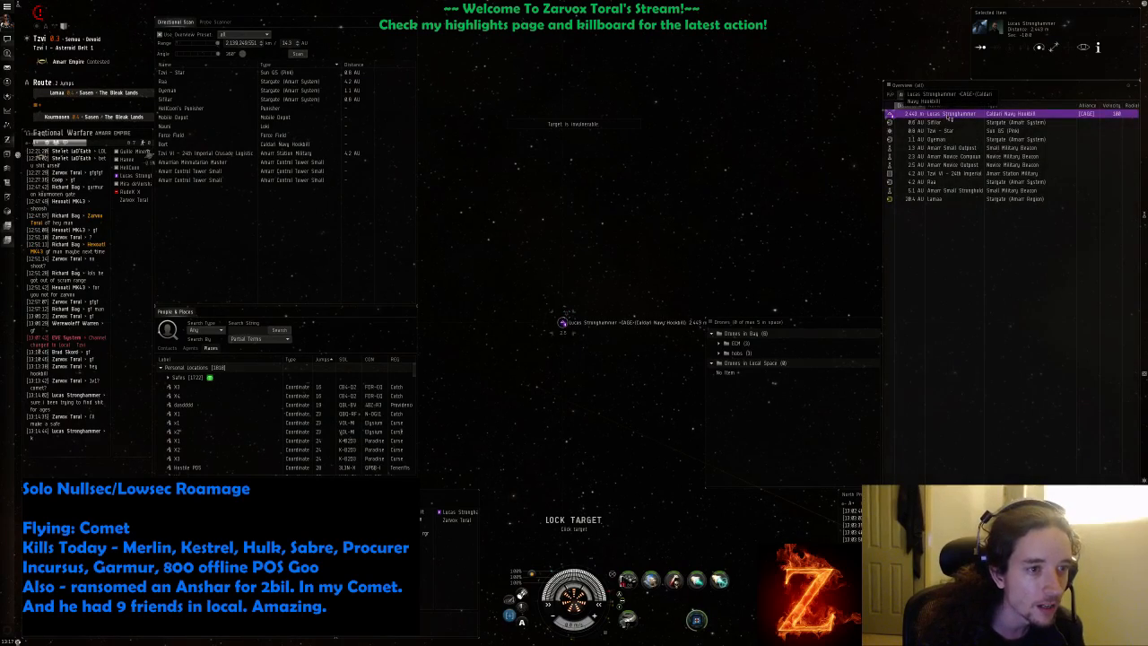